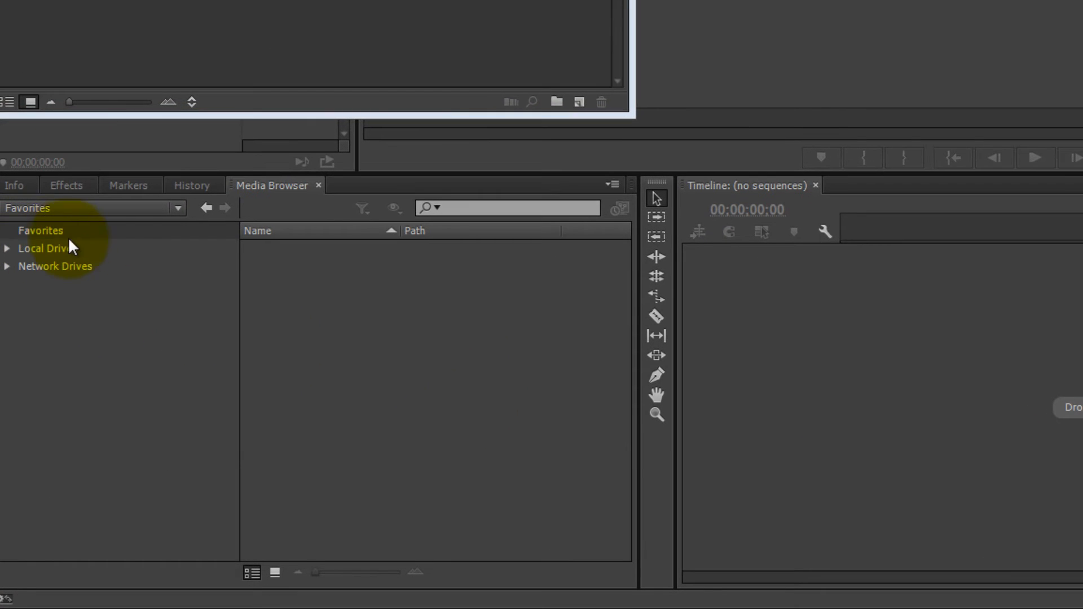
mouse_move(88, 243)
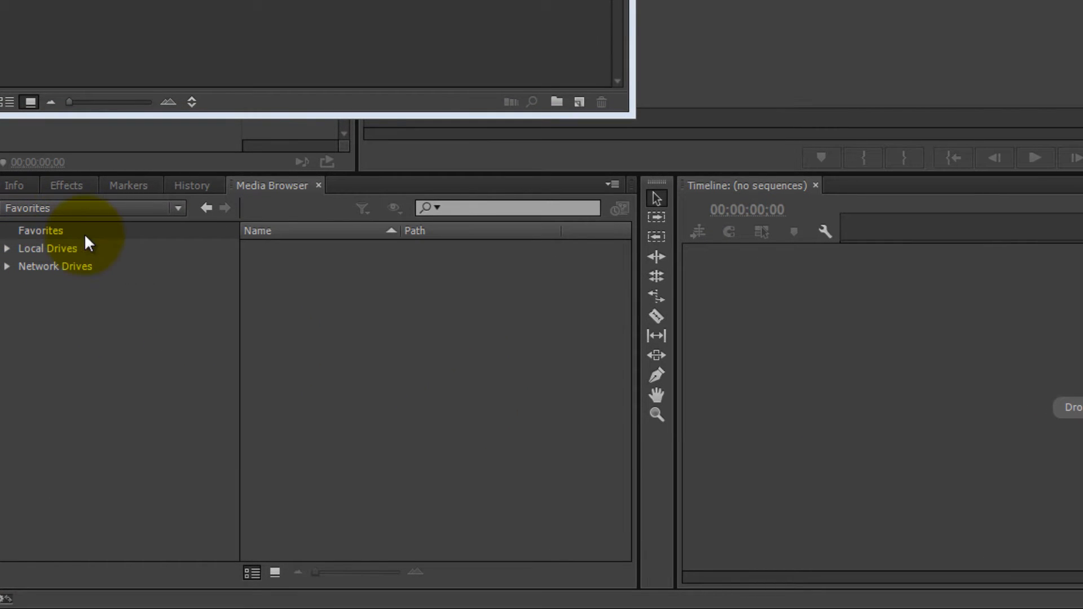
mouse_move(141, 249)
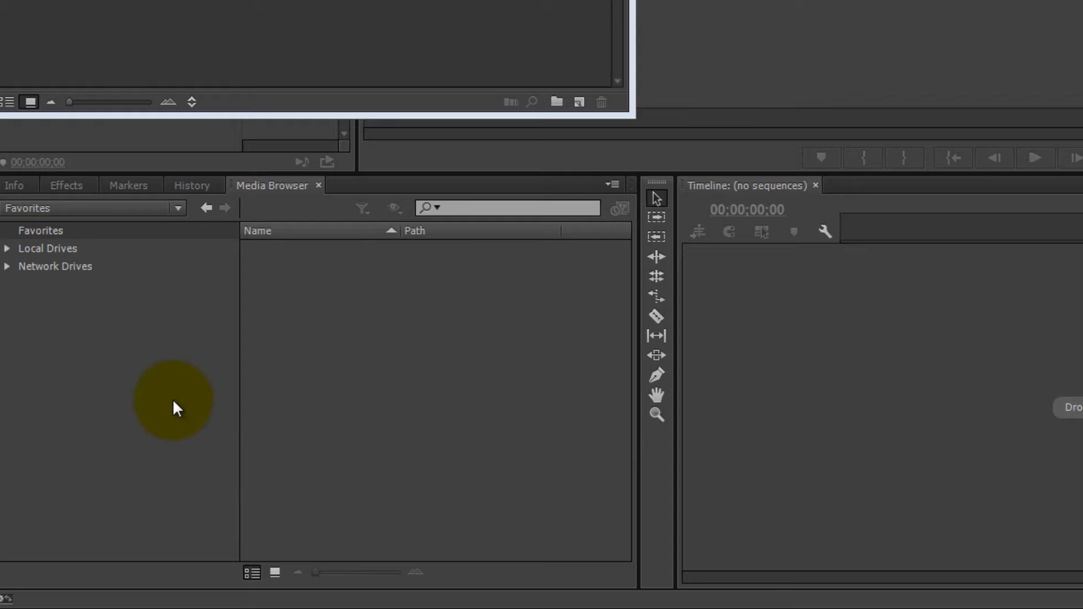
Browse Local Drives > C: (Windows) > shortcuts > 8.0 to list its project folders.
left_click(7, 249)
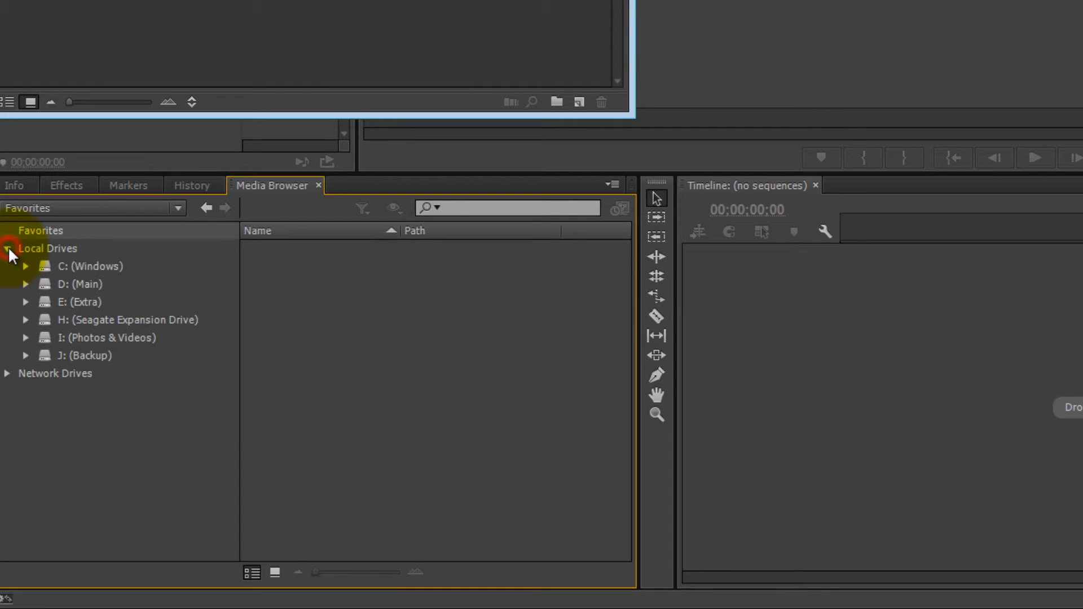
left_click(26, 265)
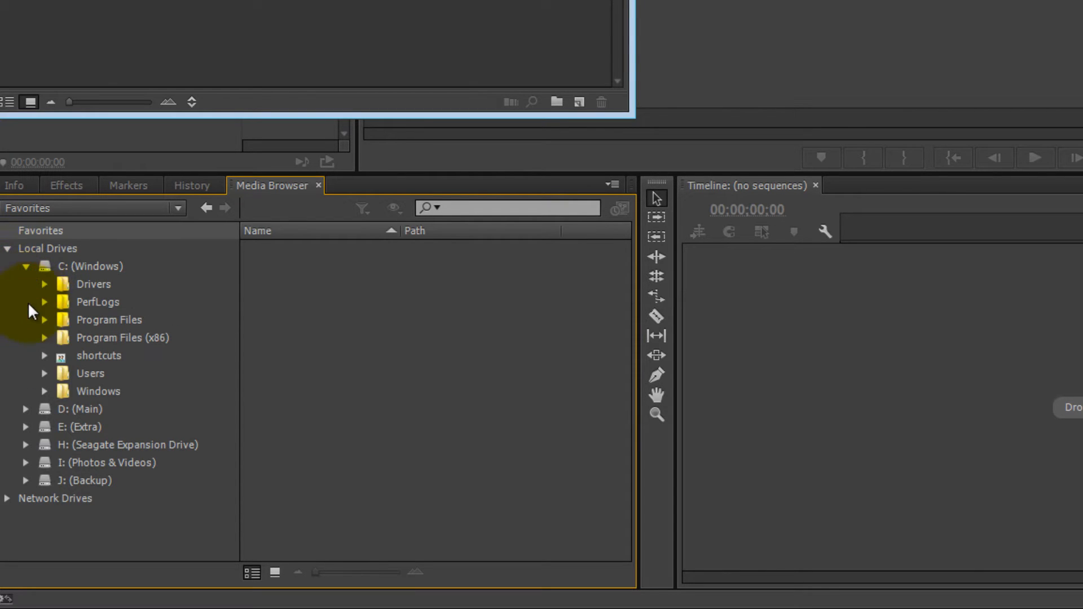
left_click(43, 355)
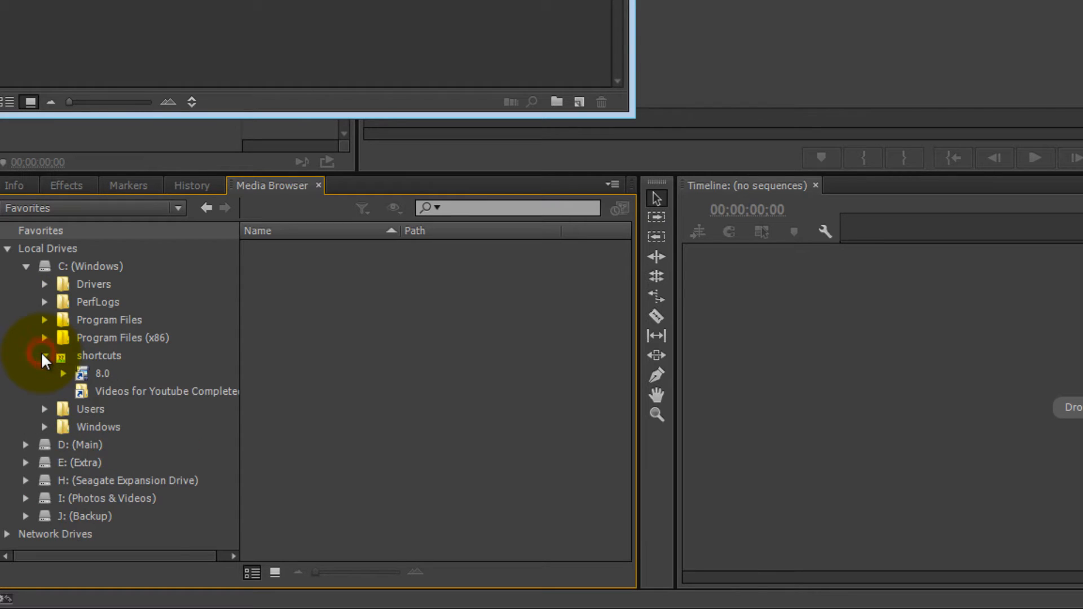
left_click(43, 355)
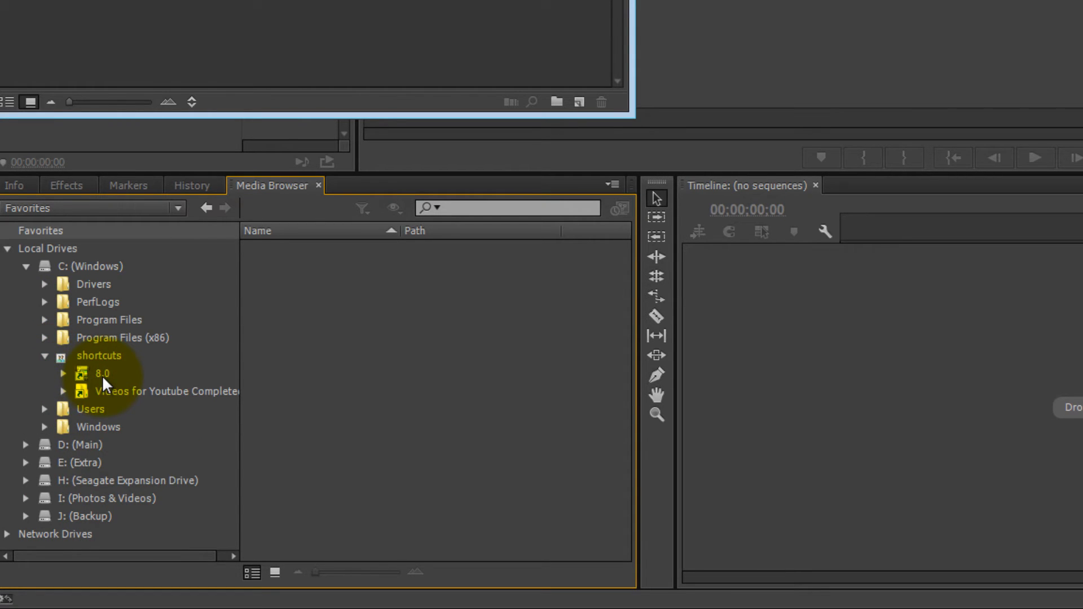
left_click(102, 373)
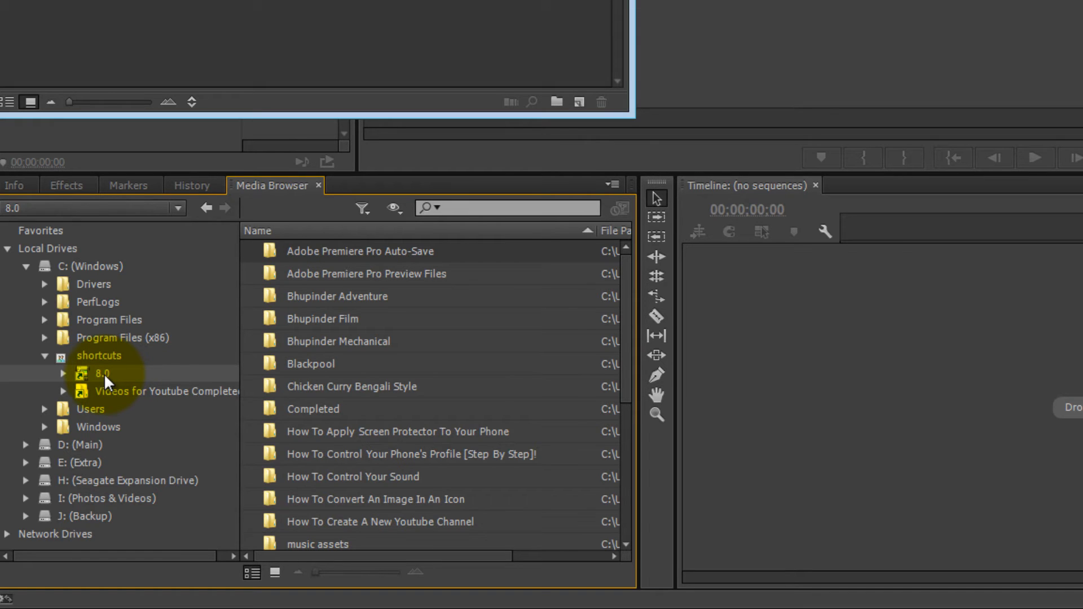
Add the 8.0 folder to Favorites from its right-click menu.
right_click(102, 373)
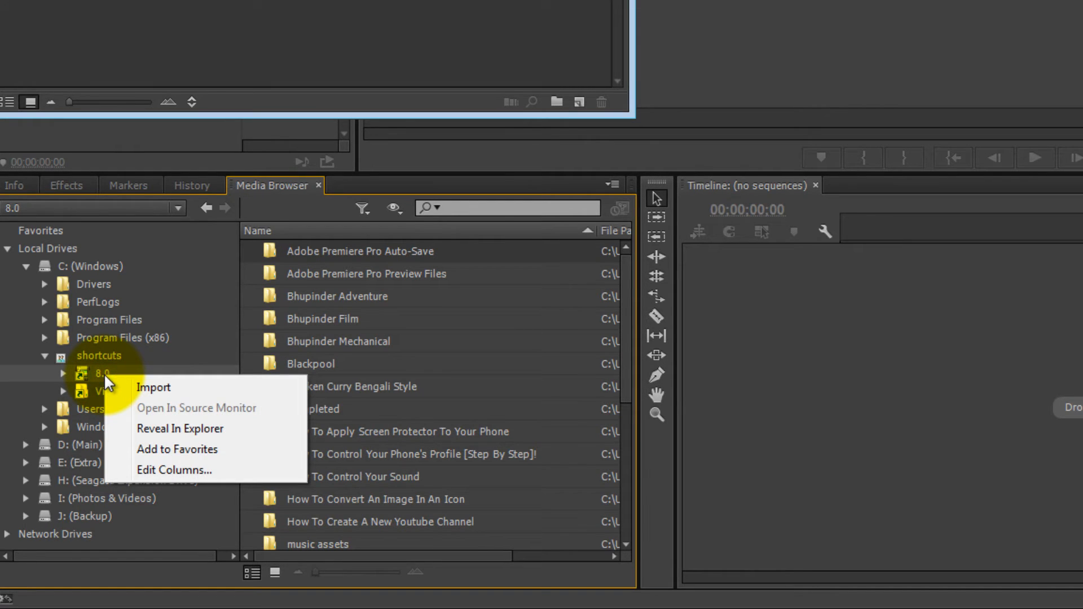
mouse_move(176, 449)
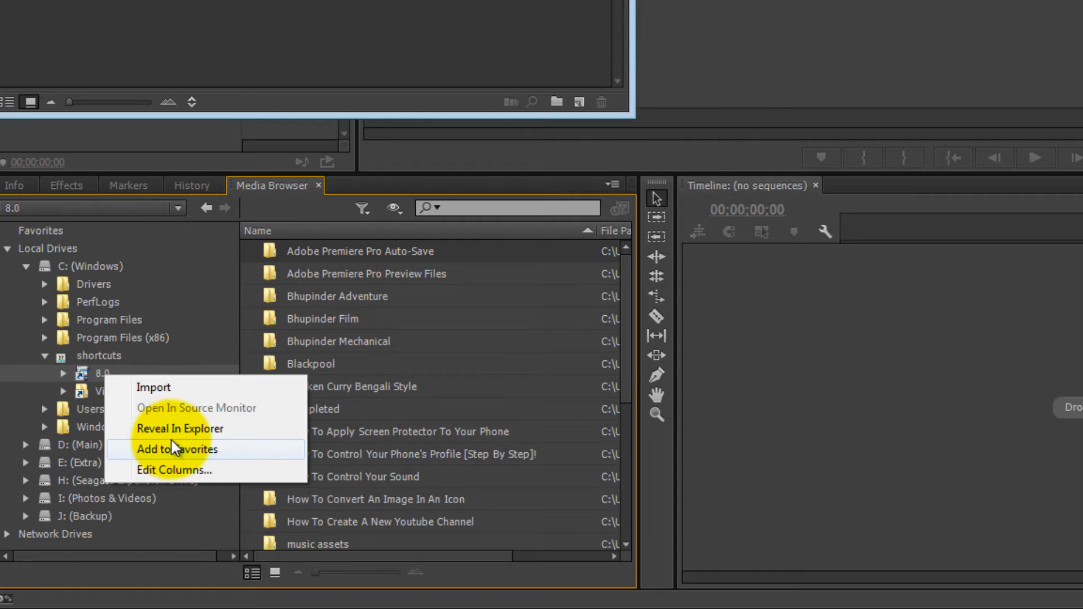
mouse_move(200, 459)
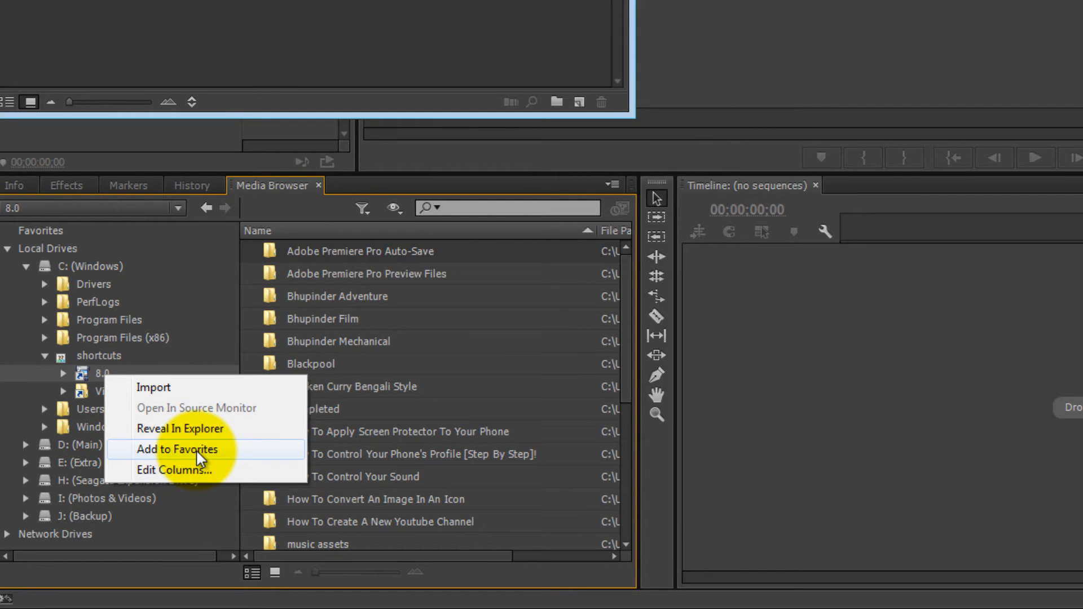
left_click(178, 449)
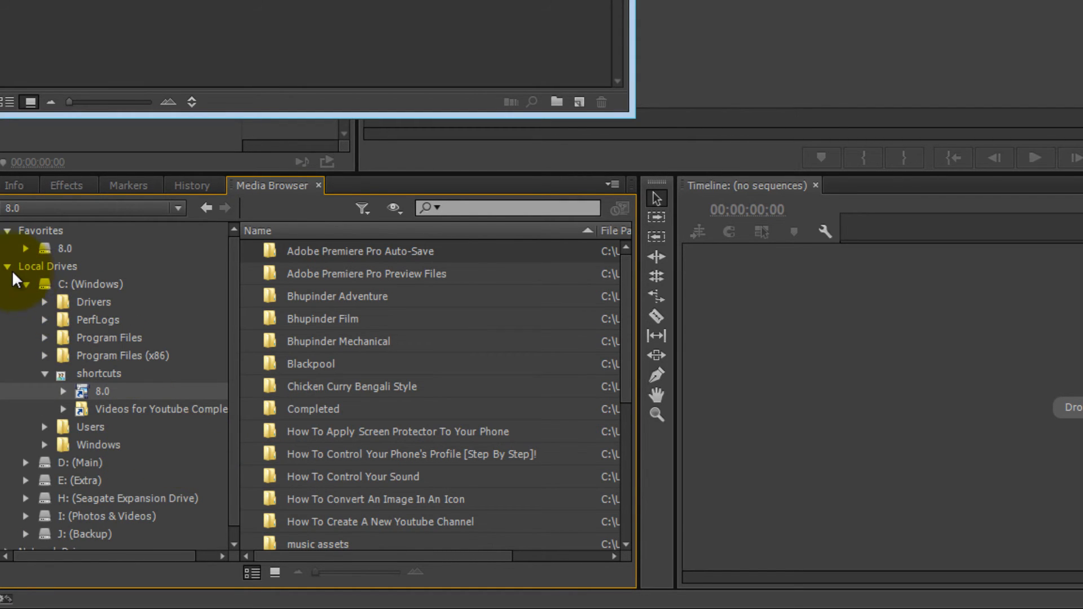
Collapse the Local Drives tree in the Media Browser.
left_click(8, 266)
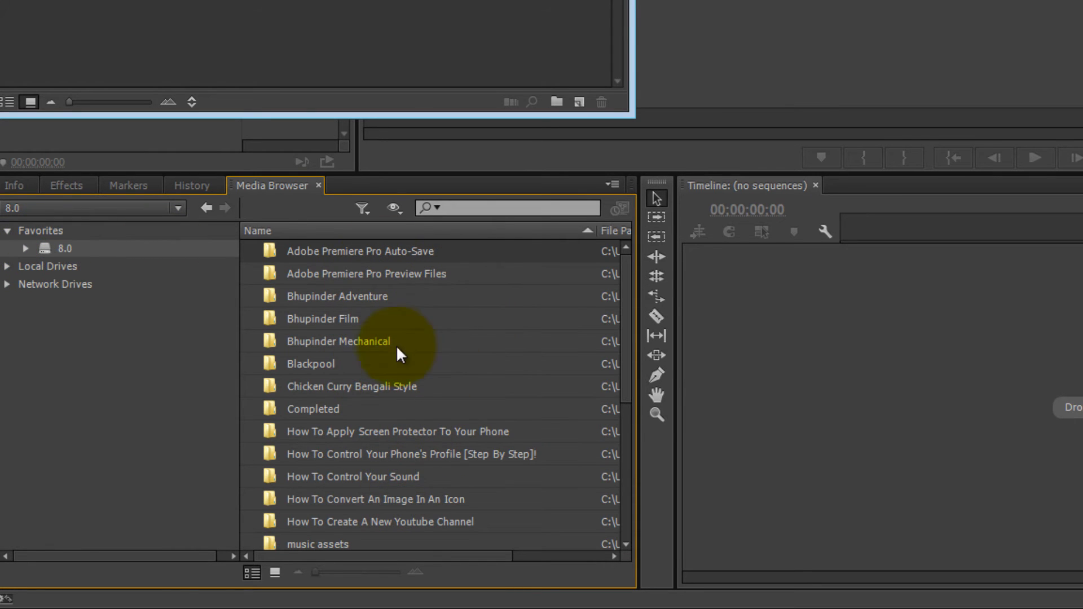
mouse_move(382, 453)
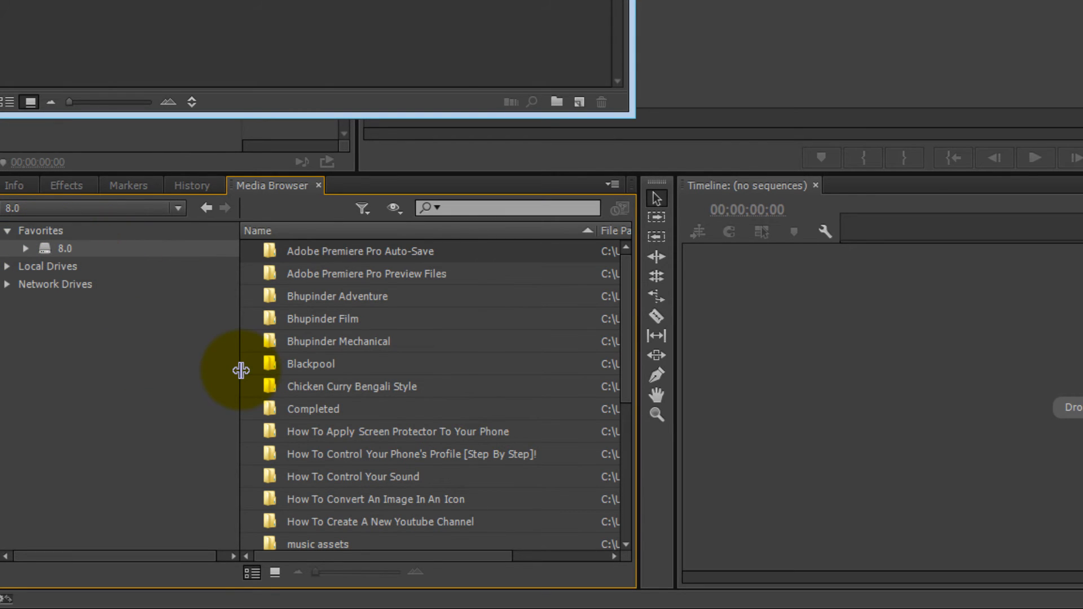
mouse_move(218, 372)
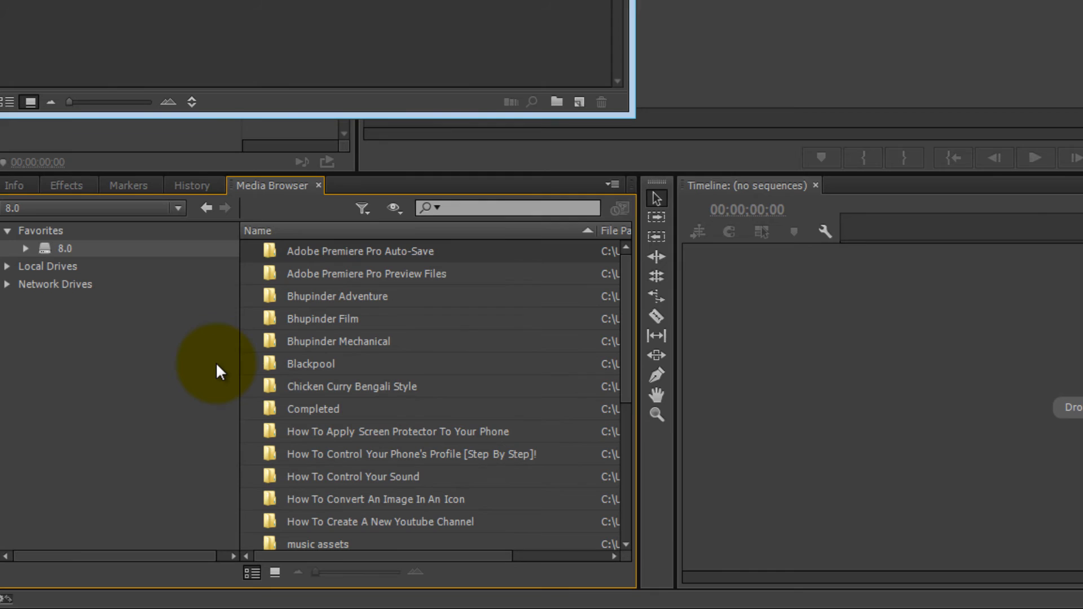